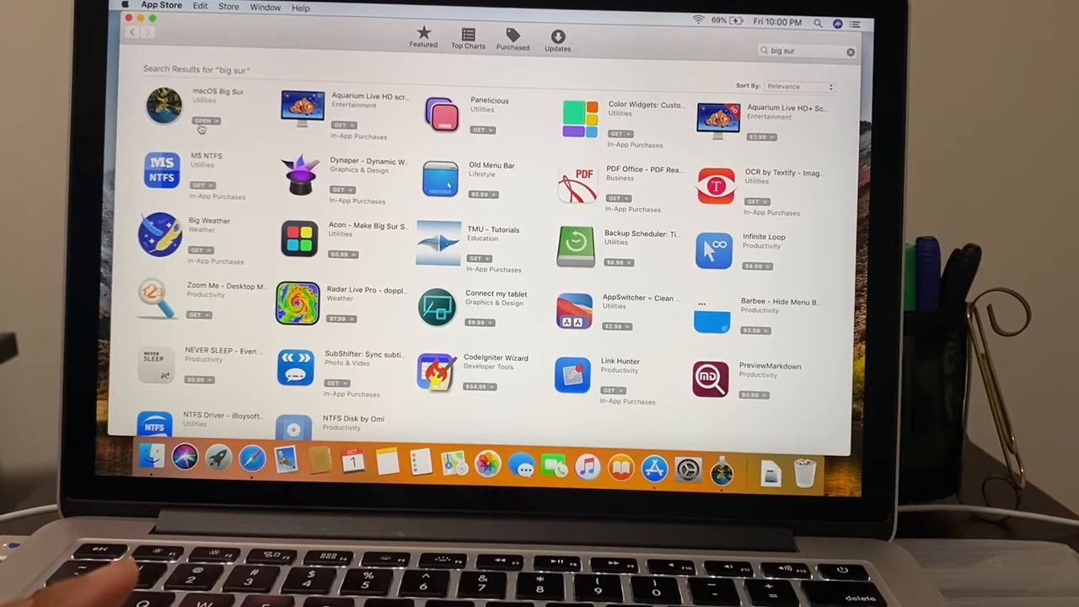
Step: Launch the Big Sur installer and agree to the software license, reaching disk selection
click(202, 121)
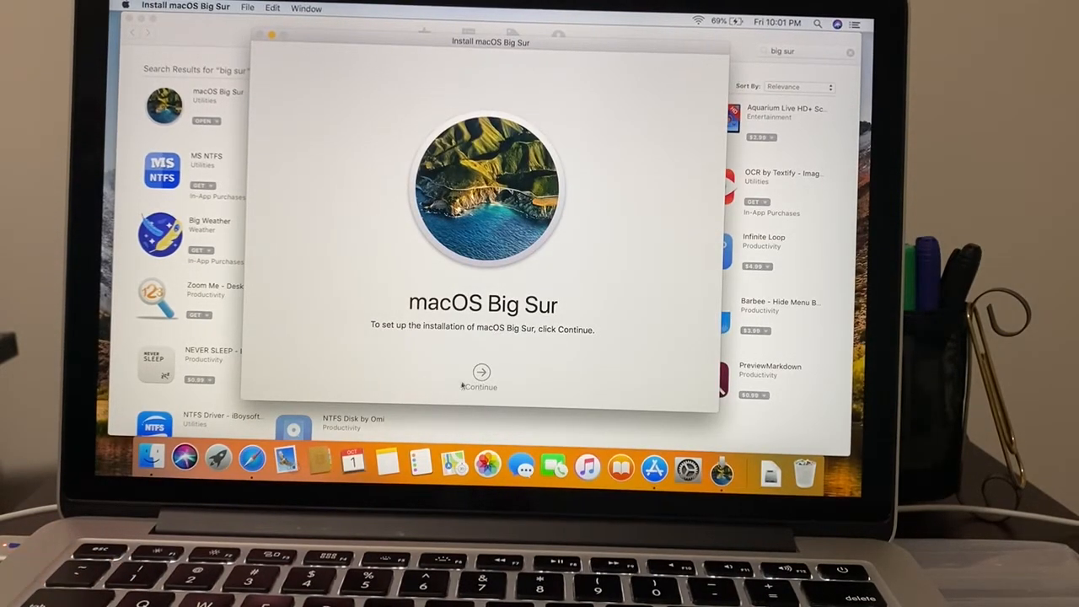
click(480, 373)
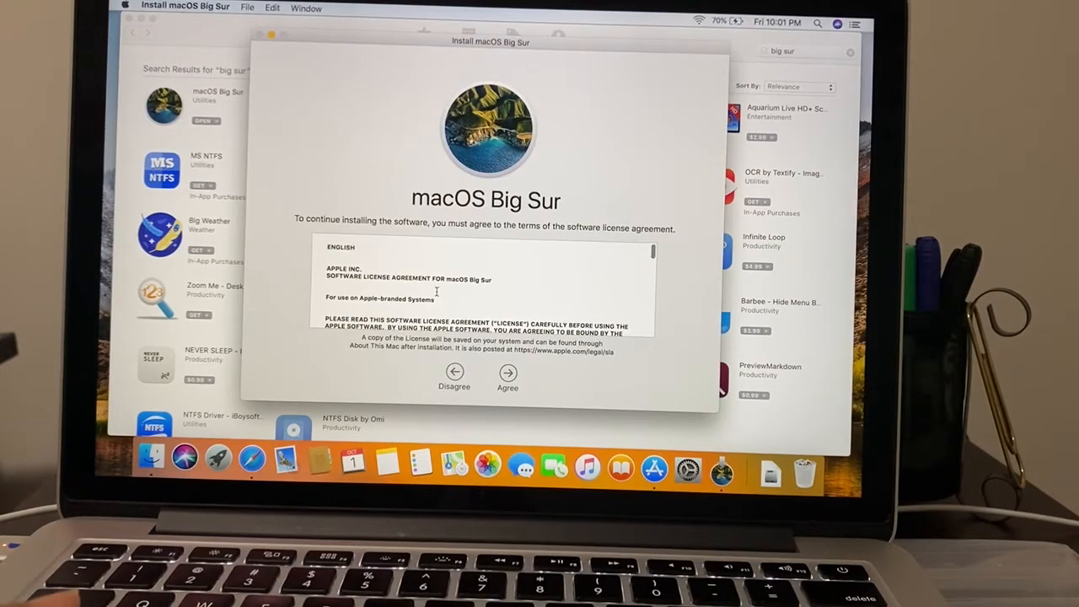
scroll(down, 3)
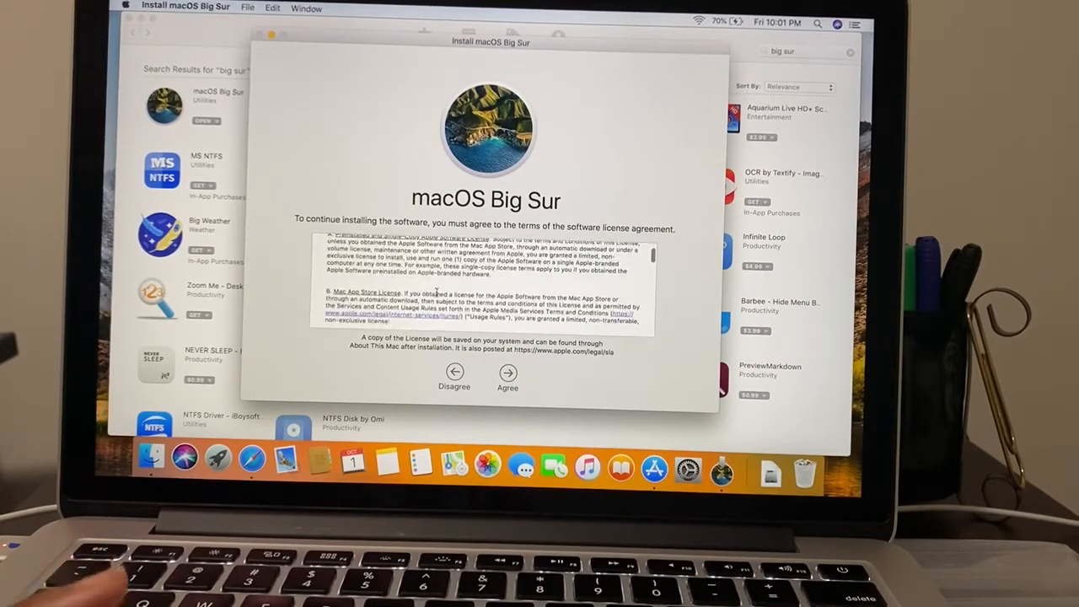
scroll(down, 3)
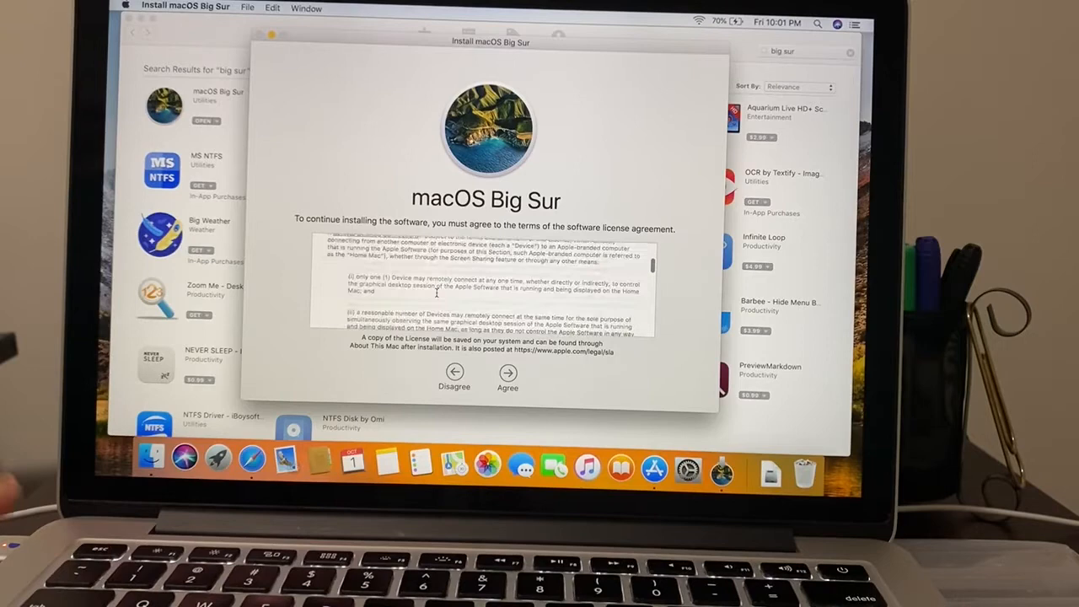
click(507, 374)
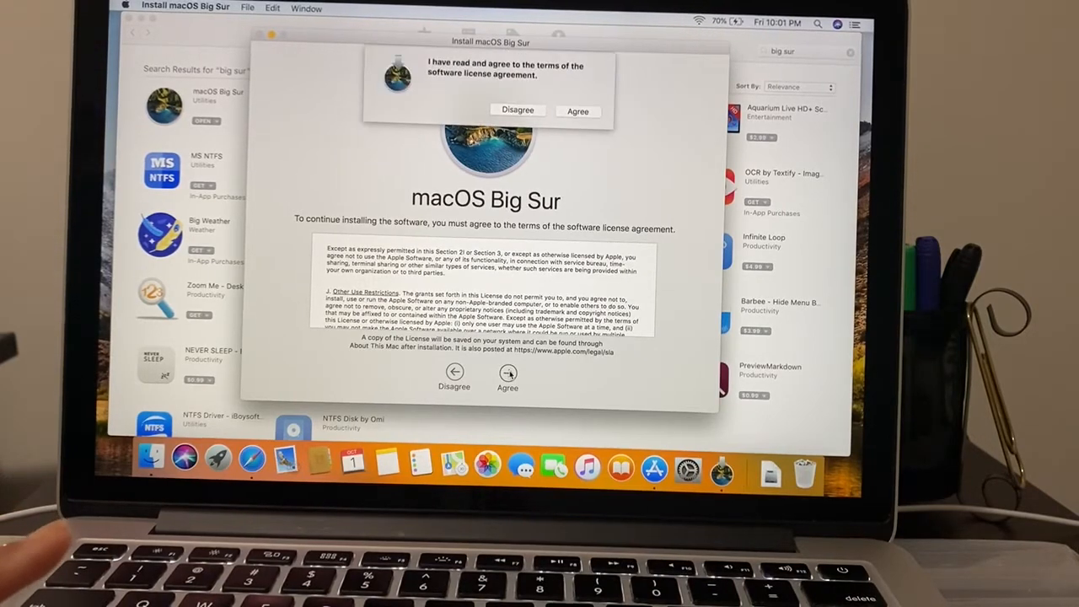
click(577, 111)
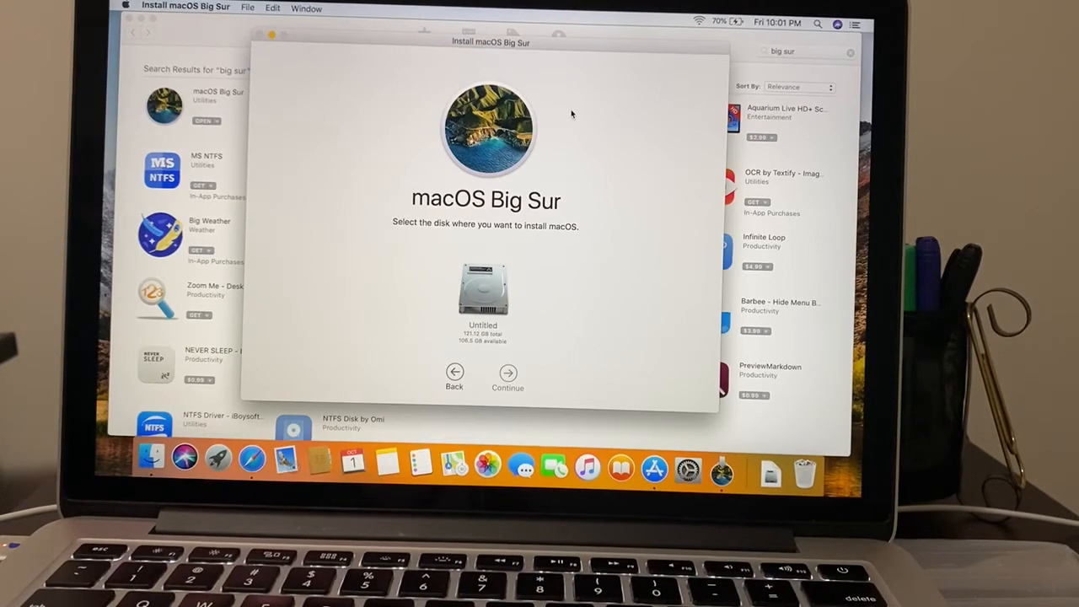
mouse_move(556, 126)
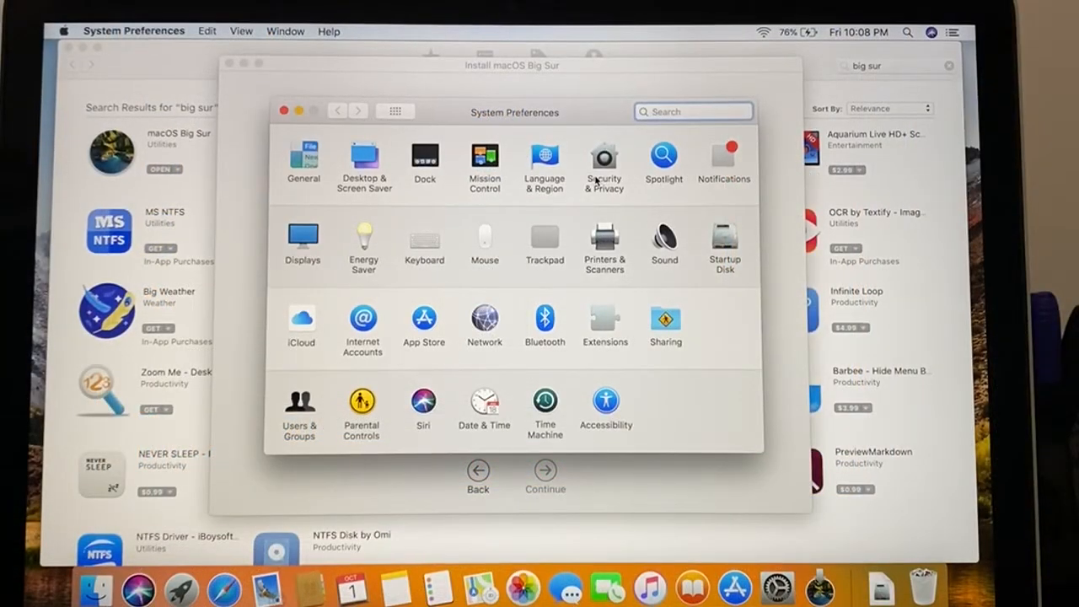
Step: View the FileVault status in Security & Privacy, showing disk encryption with a recovery key set
click(603, 160)
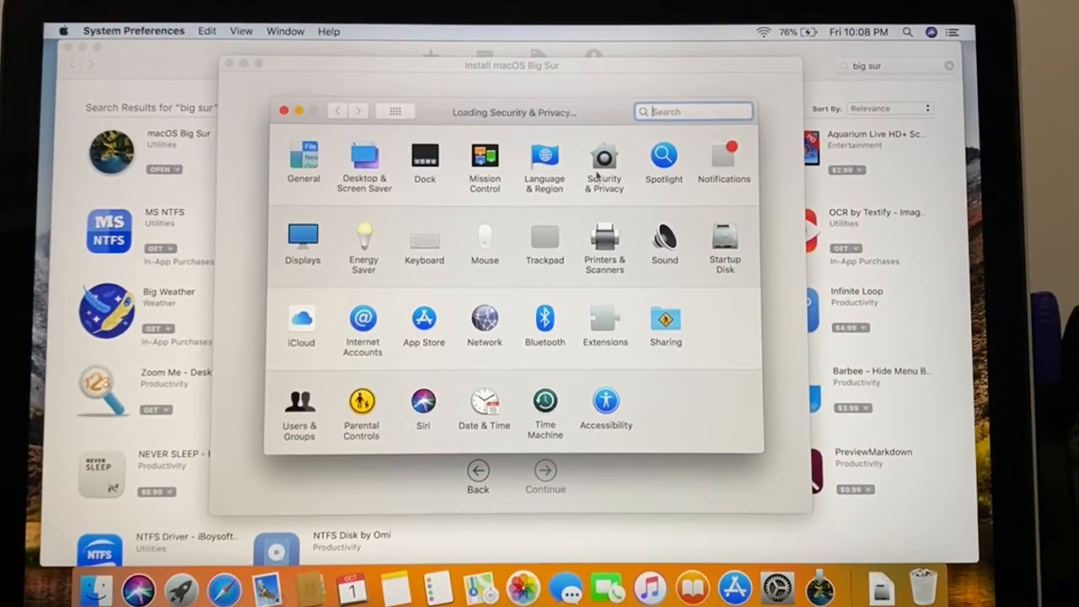
click(604, 162)
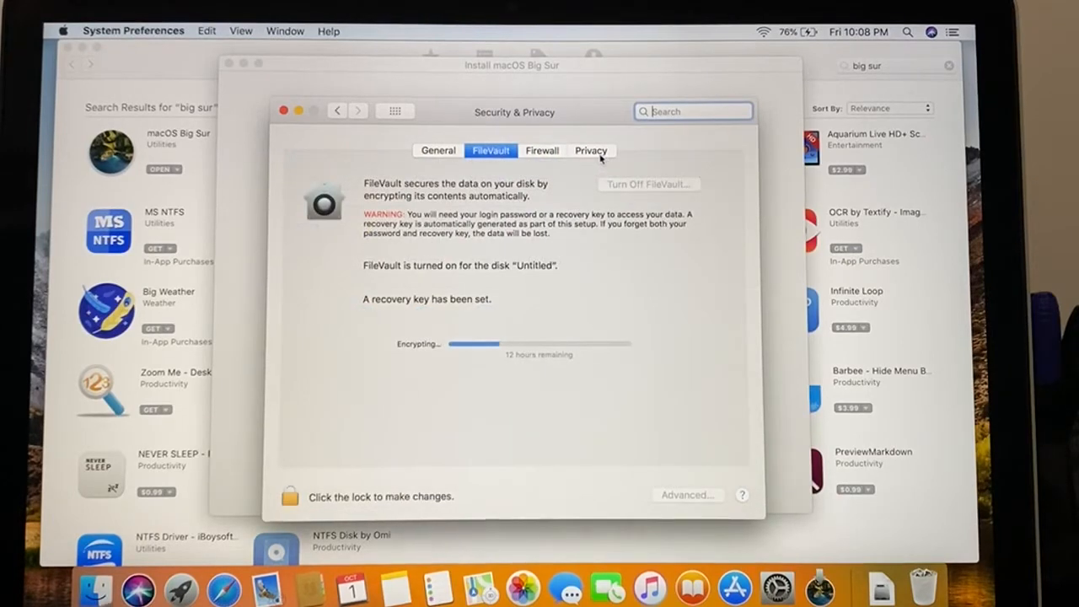
mouse_move(495, 229)
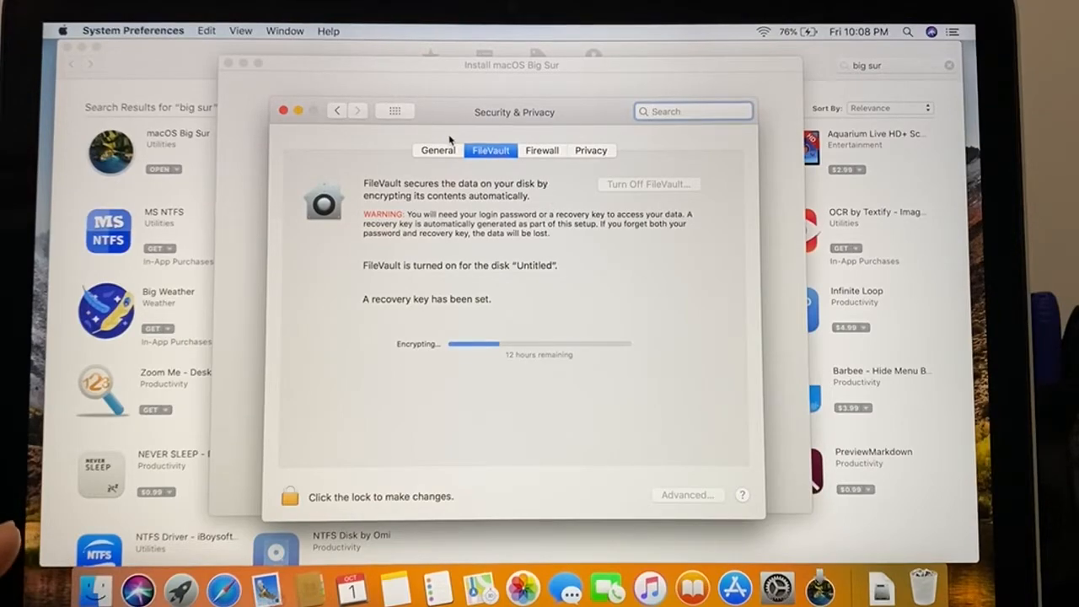
click(290, 496)
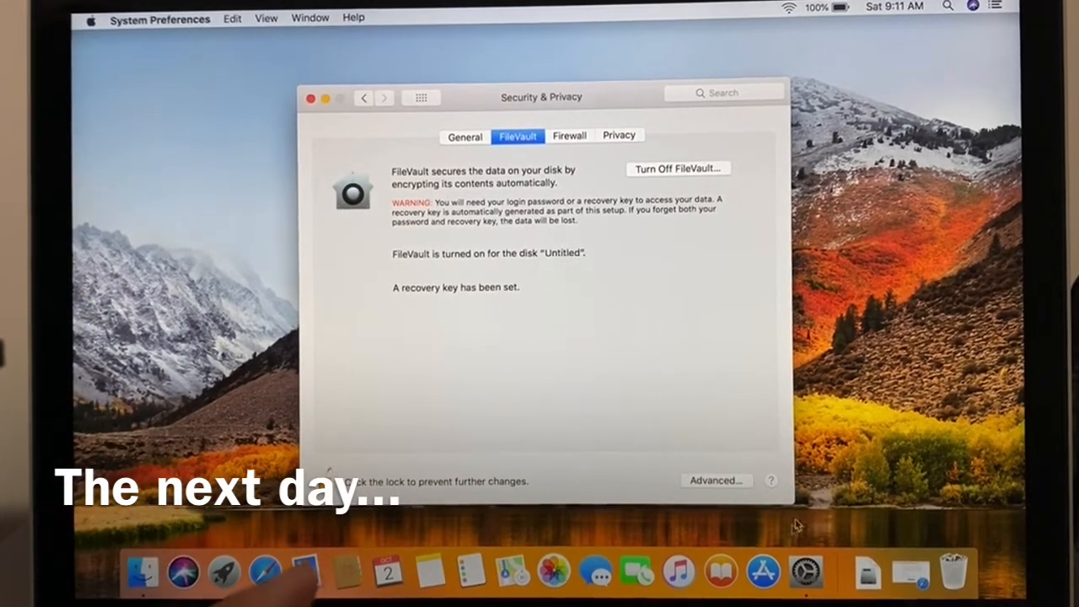
mouse_move(866, 573)
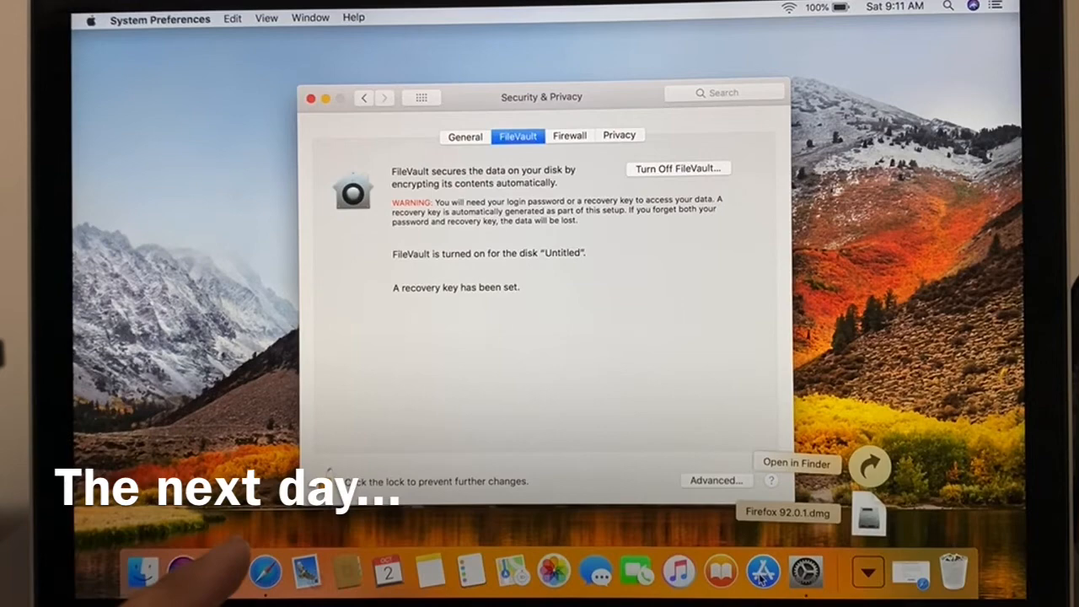
Step: Search the App Store for big sur and launch the macOS Big Sur installer from the results
click(762, 571)
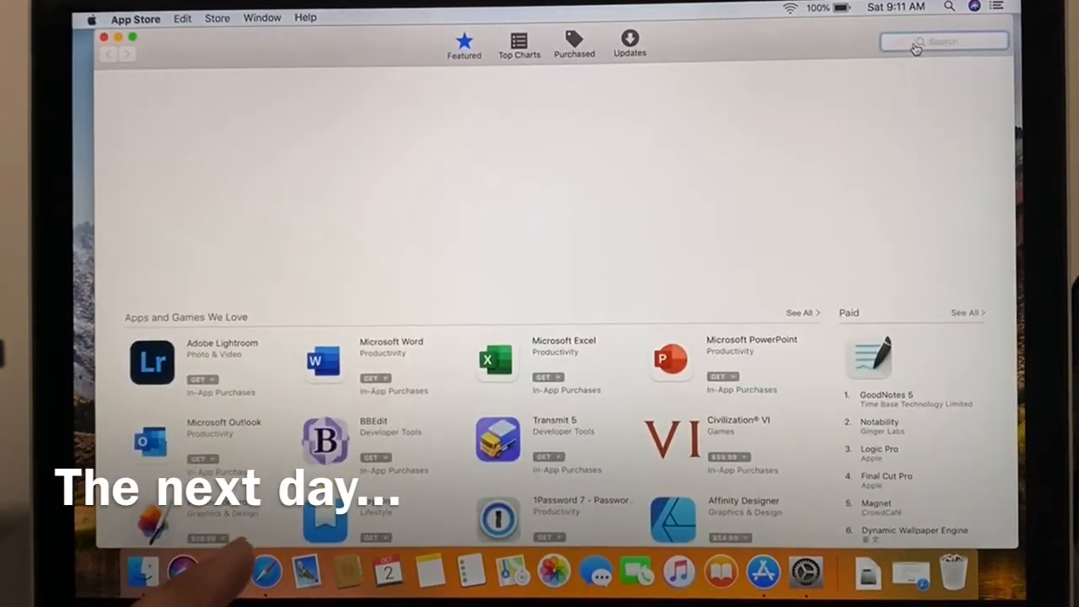
text(big sur)
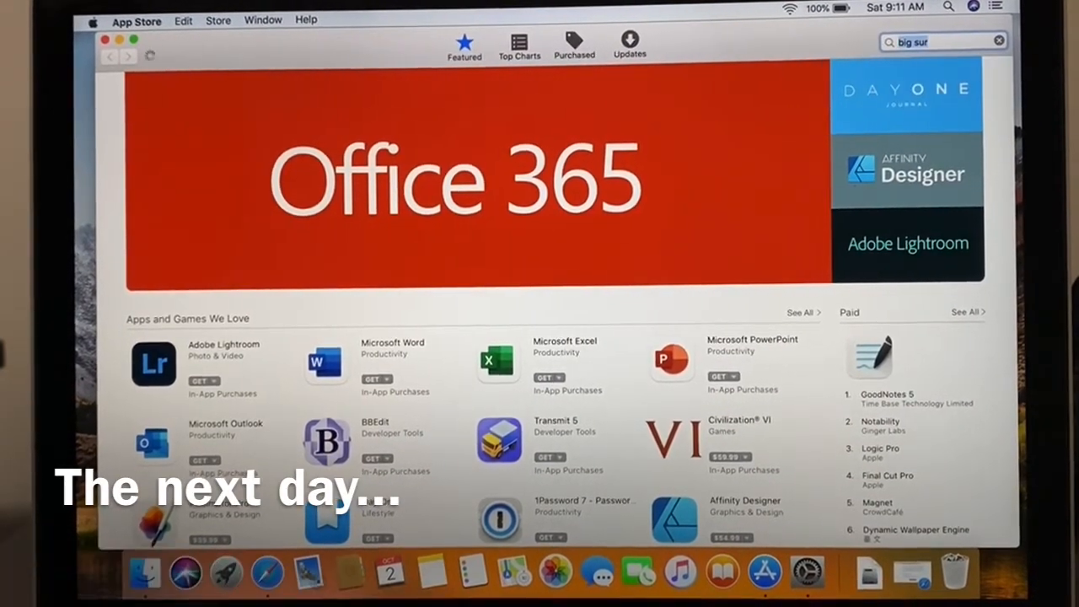
key(Return)
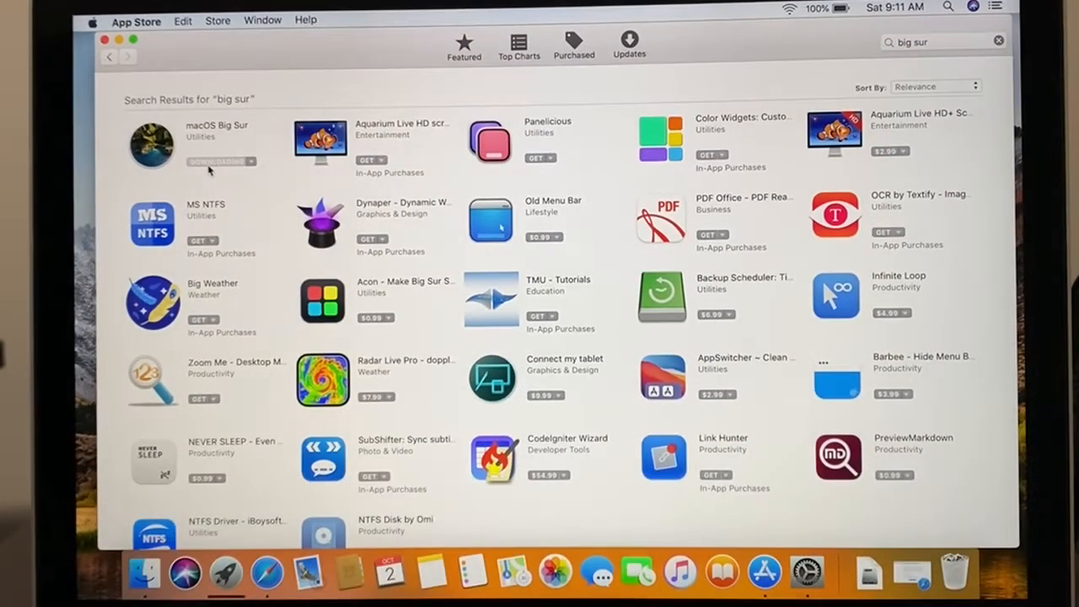
click(221, 162)
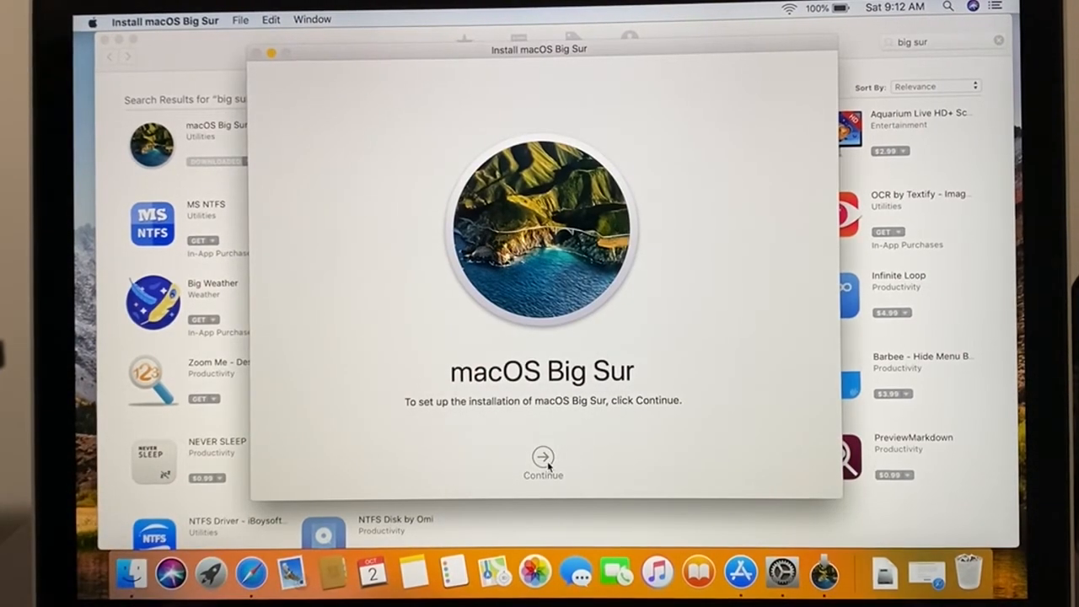
mouse_move(560, 389)
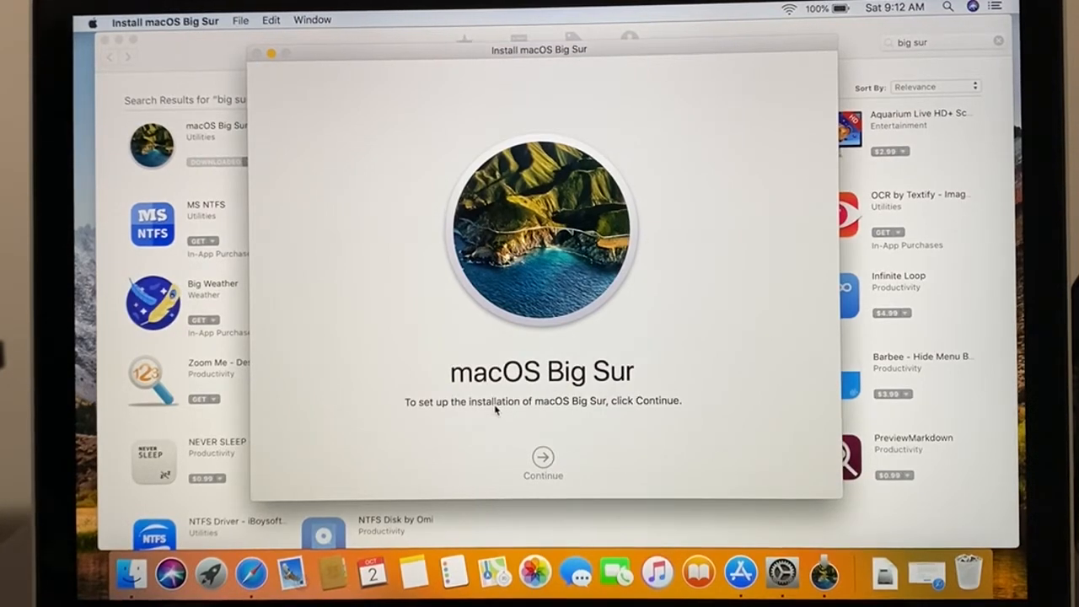
Step: Agree to the Big Sur software license and confirm it in the sheet
click(543, 462)
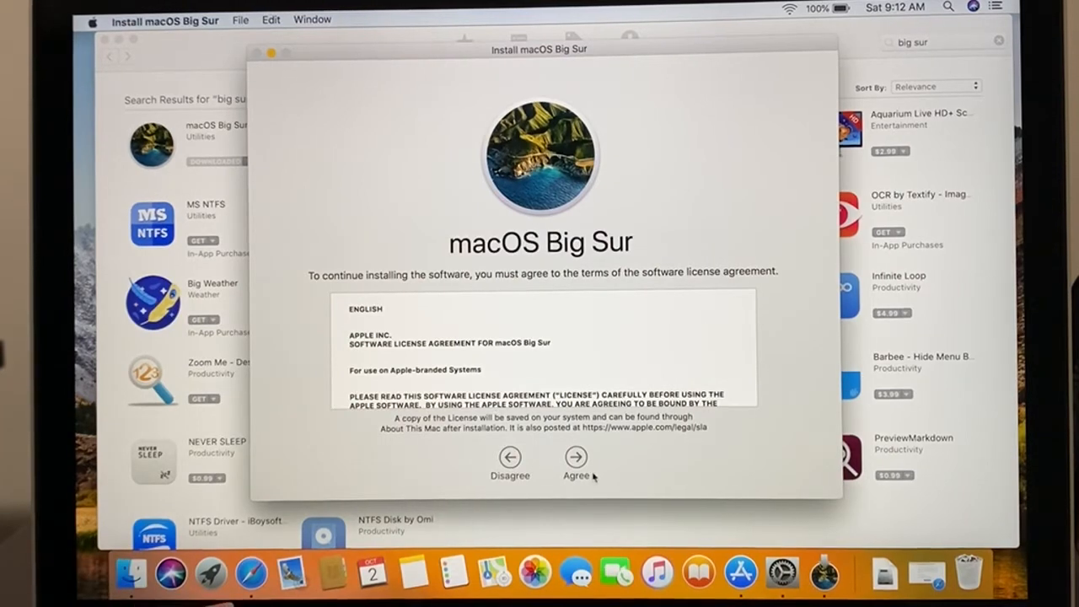
click(577, 469)
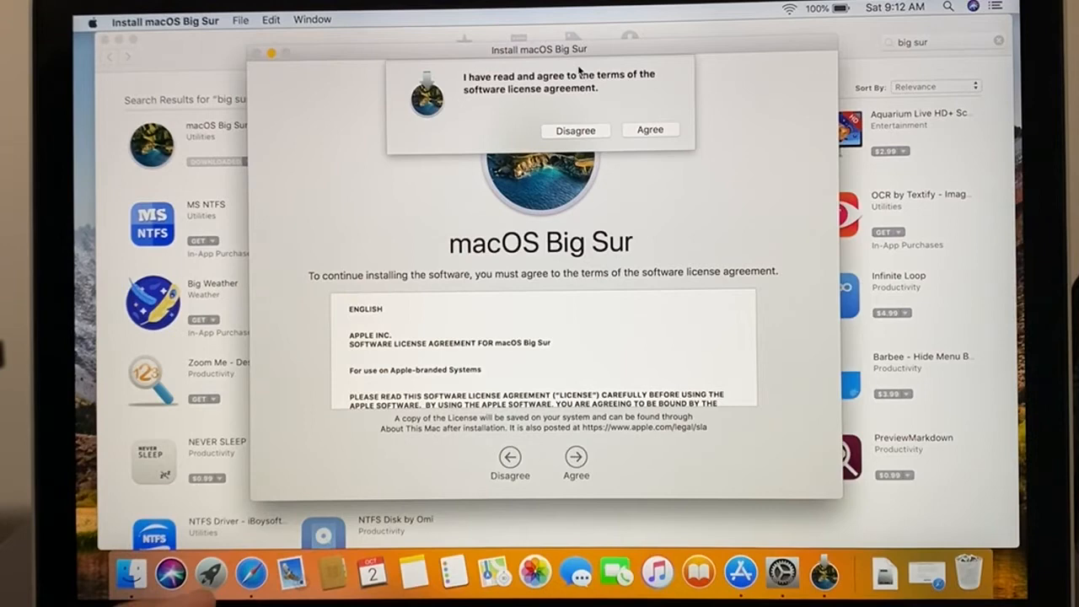
click(649, 128)
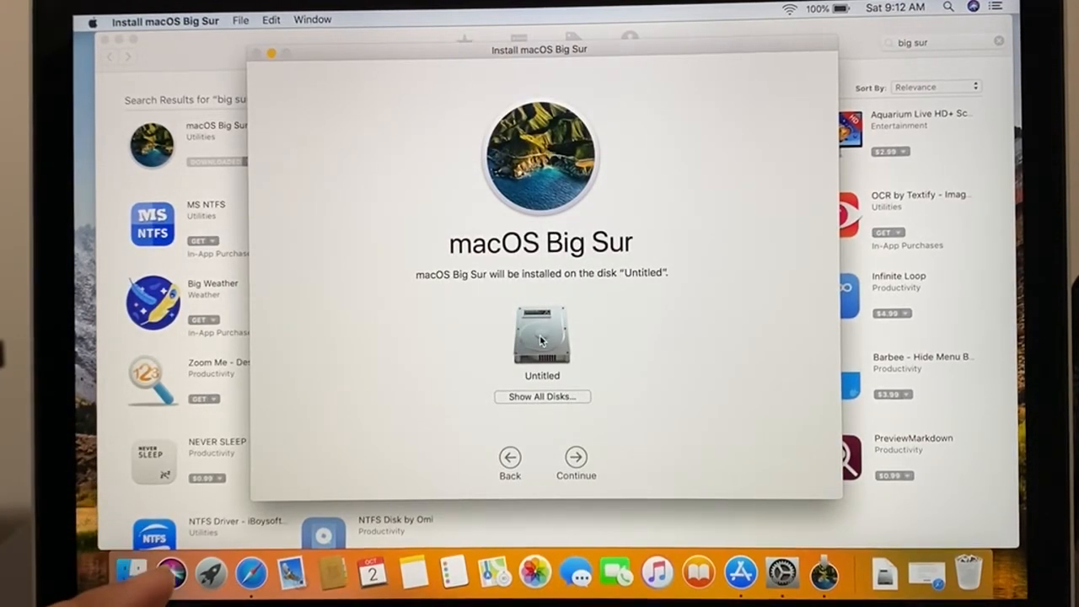
mouse_move(556, 438)
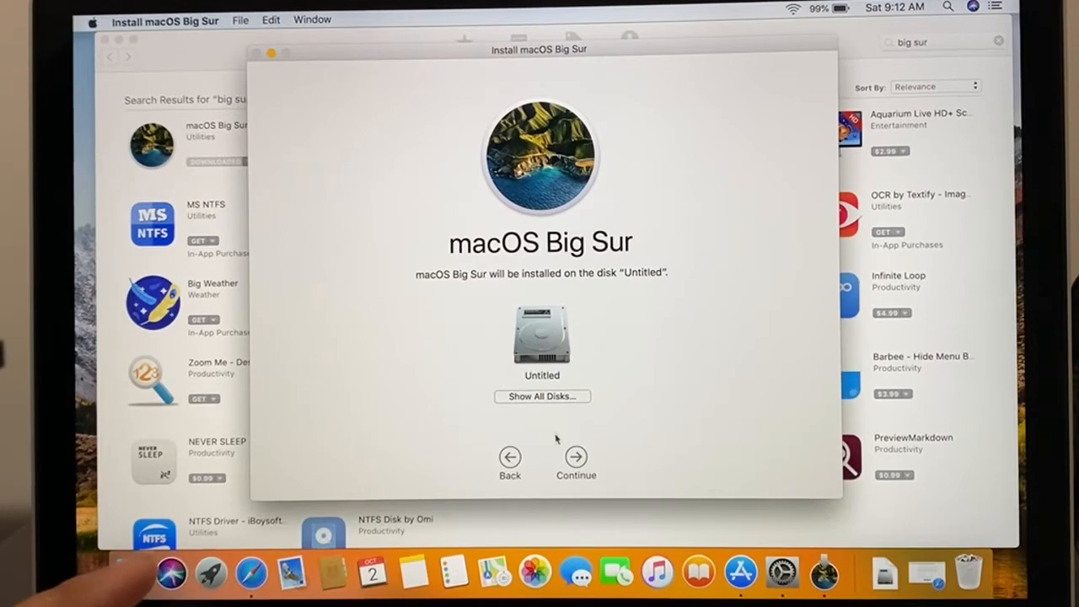
Step: Install on disk Untitled and continue despite the no-power-adapter warning
click(576, 457)
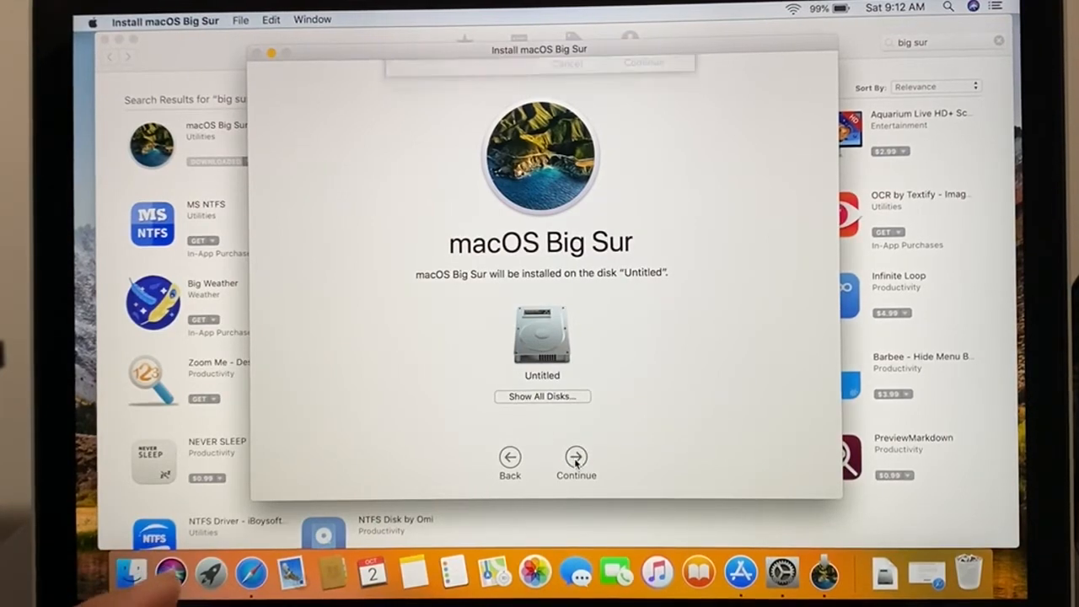
click(576, 459)
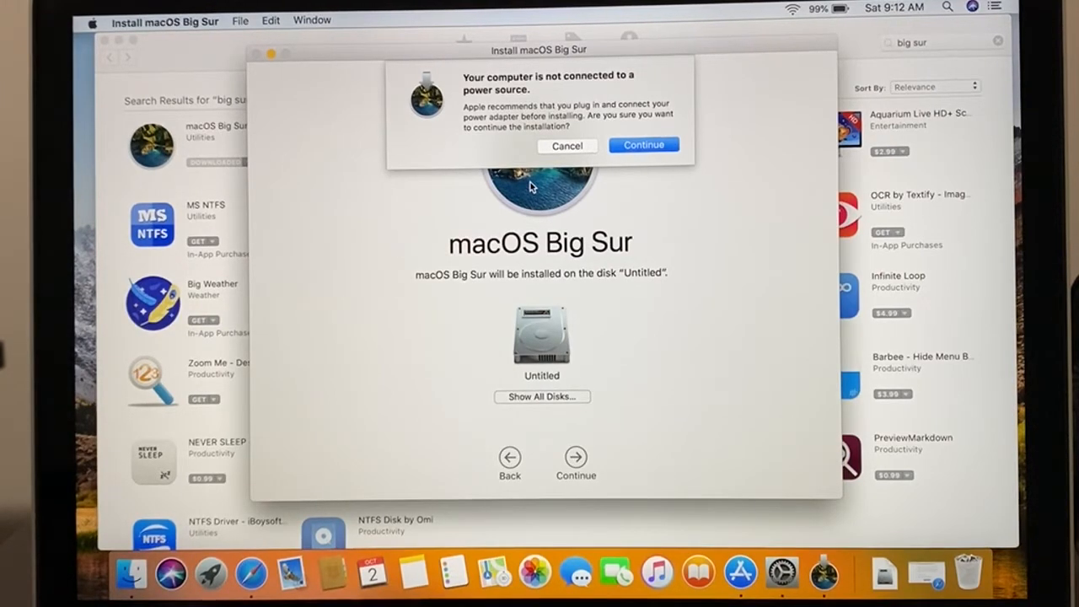
click(643, 144)
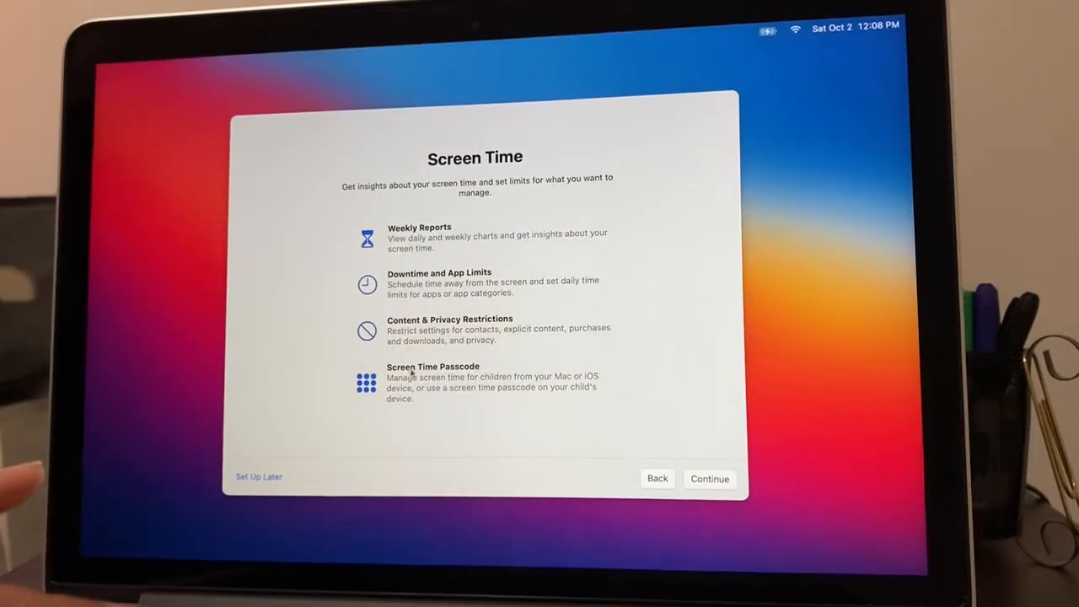
Step: Pass Screen Time and choose Not Now for sharing Siri audio recordings with Apple
click(708, 479)
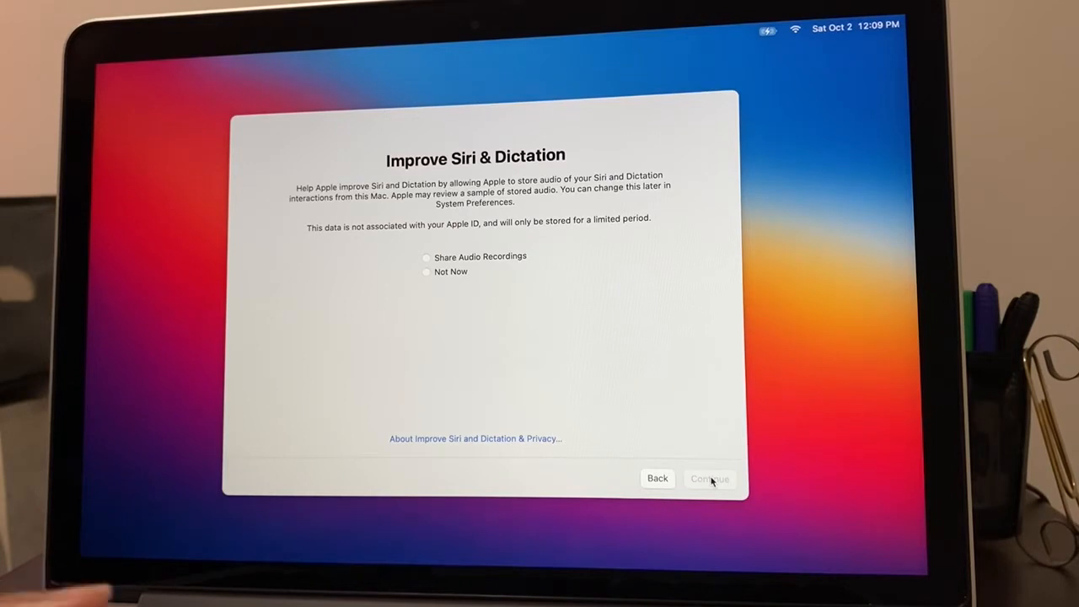
click(427, 272)
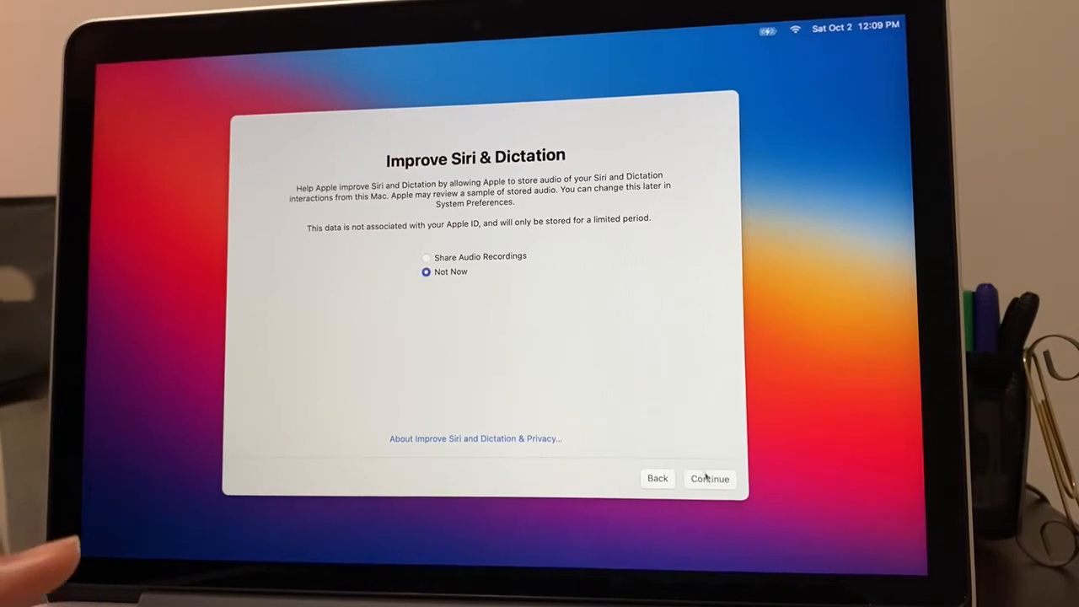
click(708, 479)
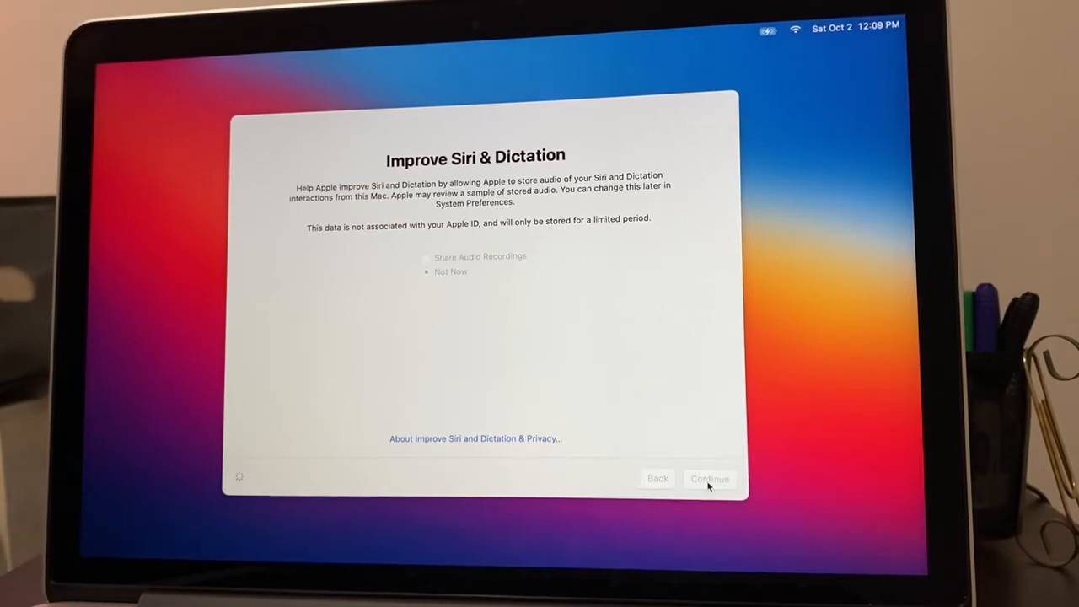
click(708, 479)
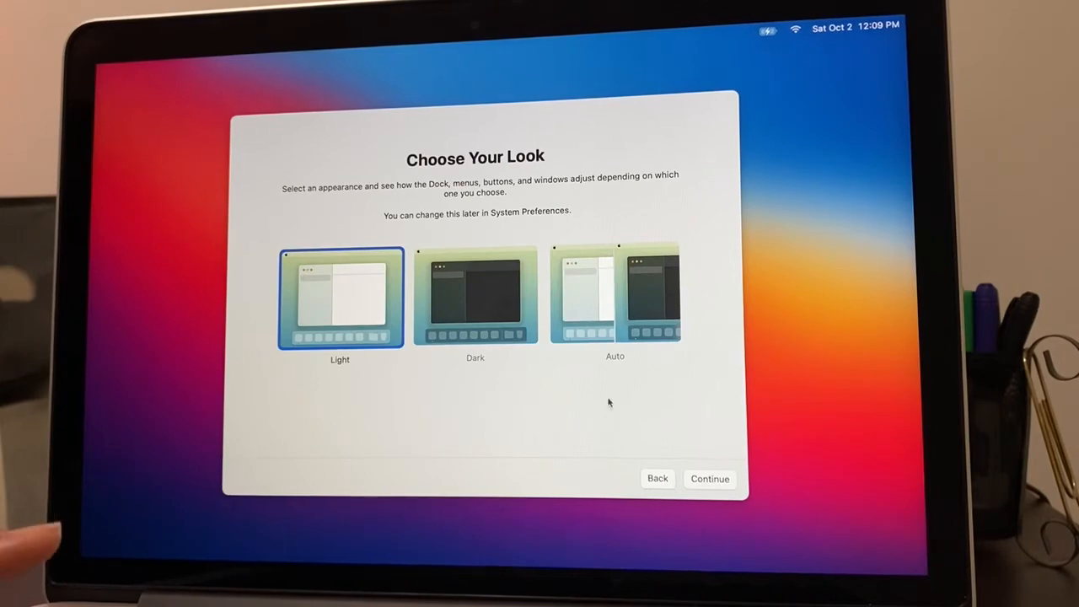
Step: Select the Auto appearance and continue to the desktop
click(615, 295)
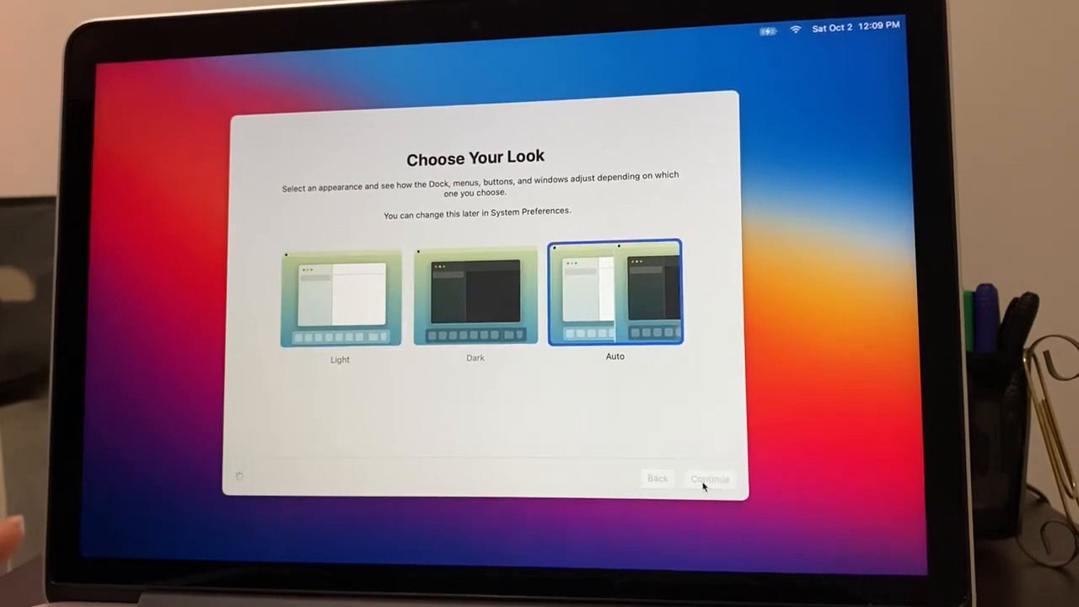
click(708, 478)
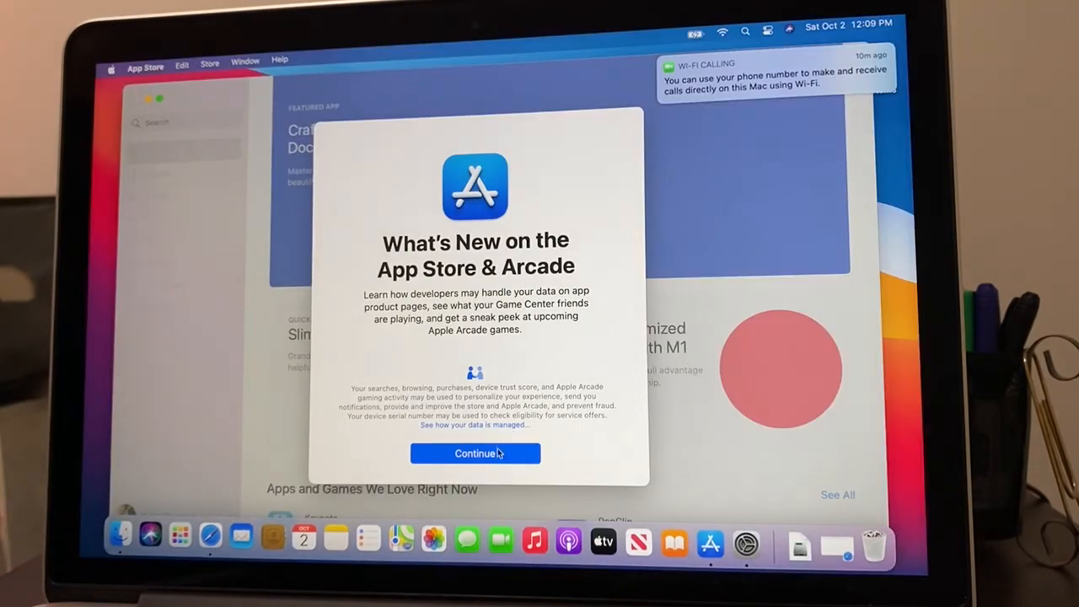
Step: Dismiss the App Store What's New sheet so the Discover page shows
click(476, 453)
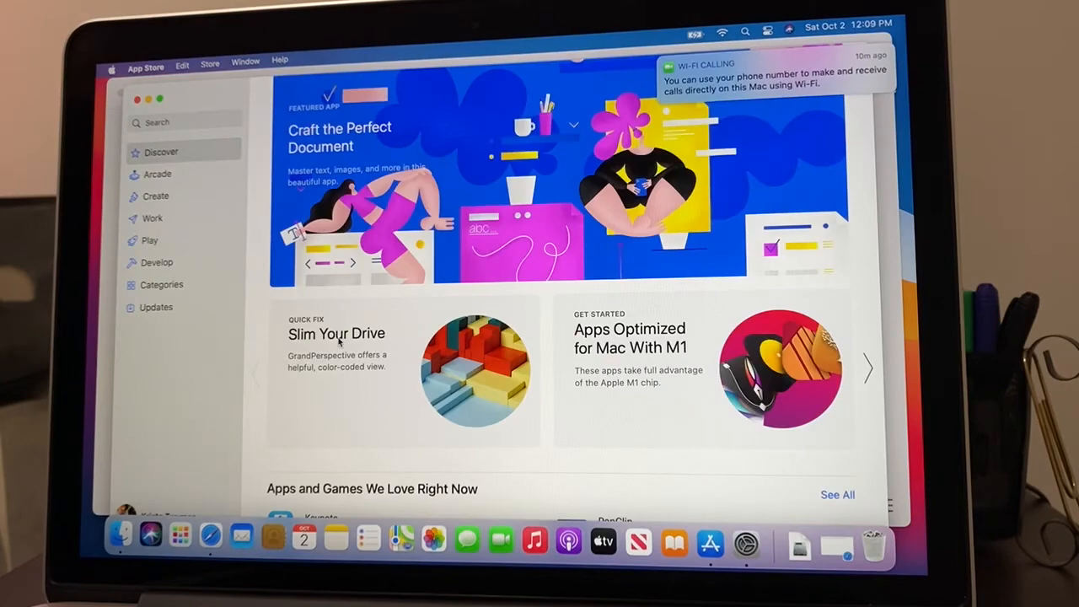
scroll(down, 3)
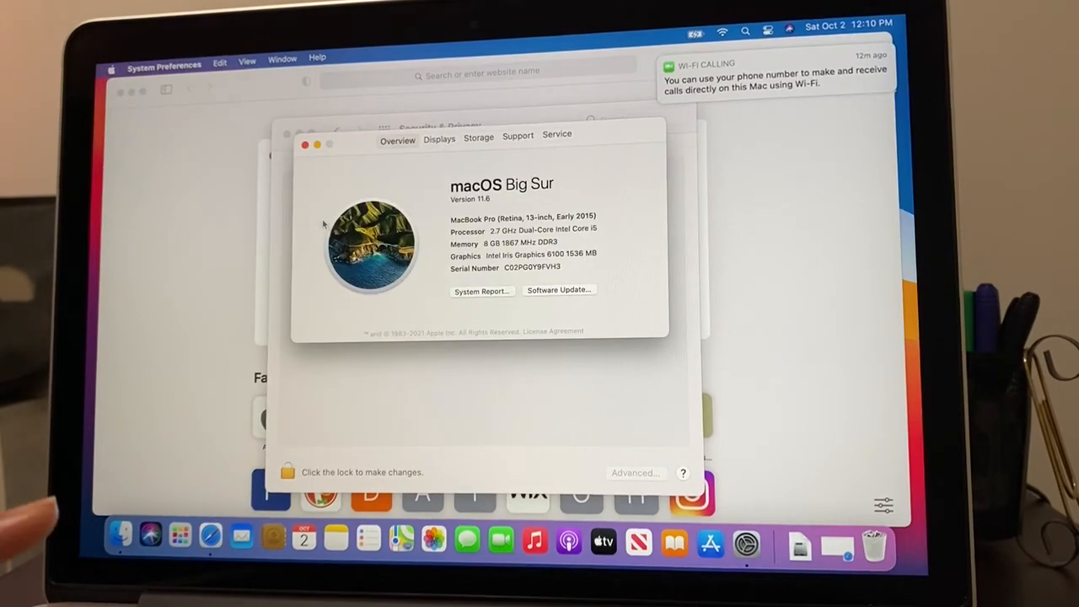
mouse_move(439, 219)
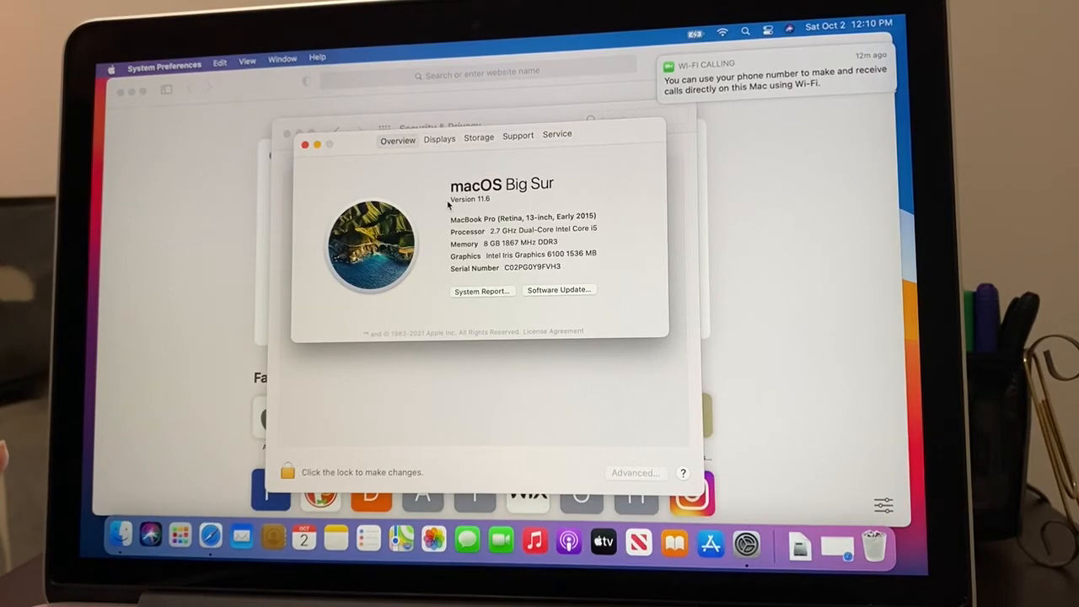
mouse_move(448, 271)
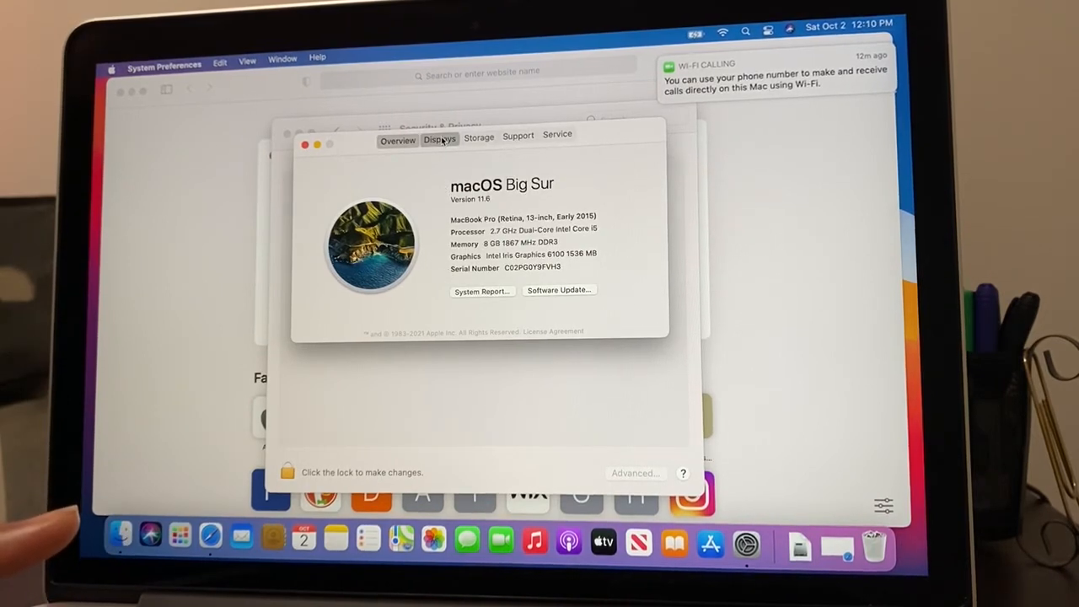
Step: View the Displays details and then Storage, showing disk Untitled with 98.38 GB available
click(438, 139)
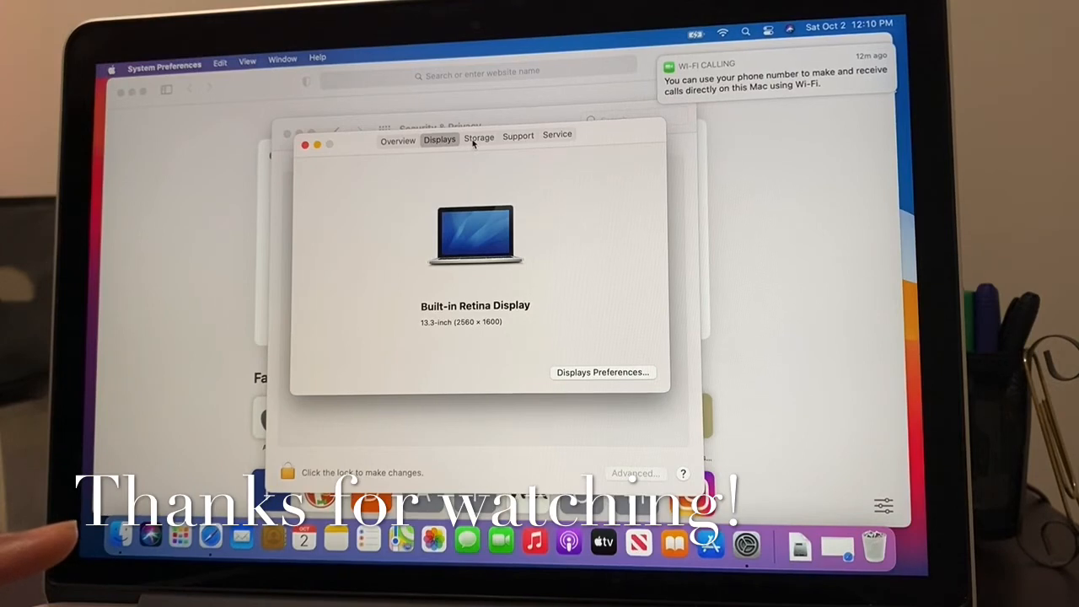
click(479, 136)
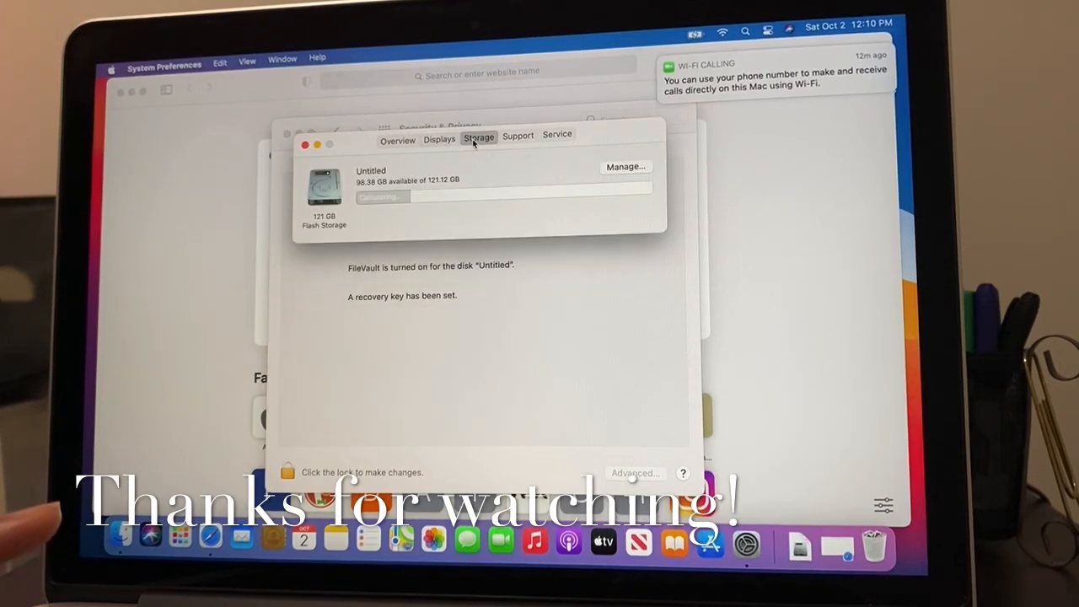